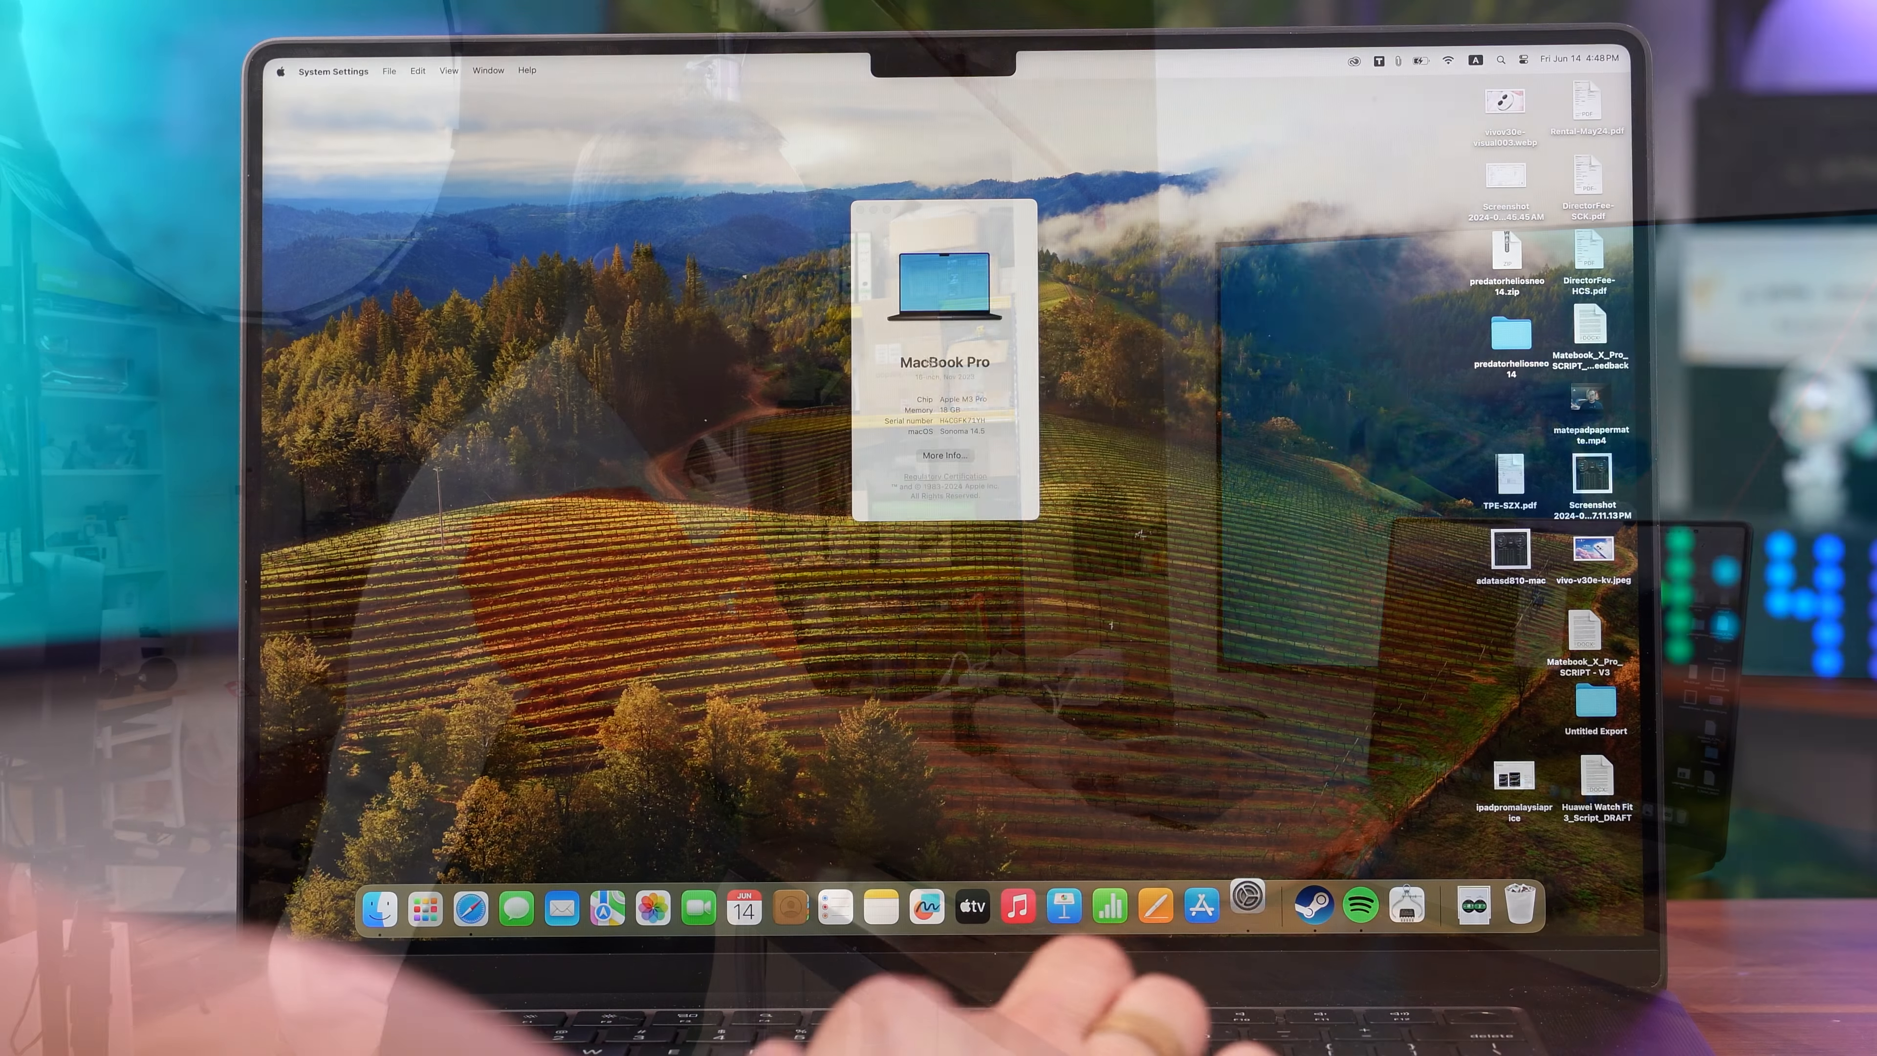
# - Show the System Report's Hardware > Power section with the AC Charger Information and wattage
pyautogui.click(944, 454)
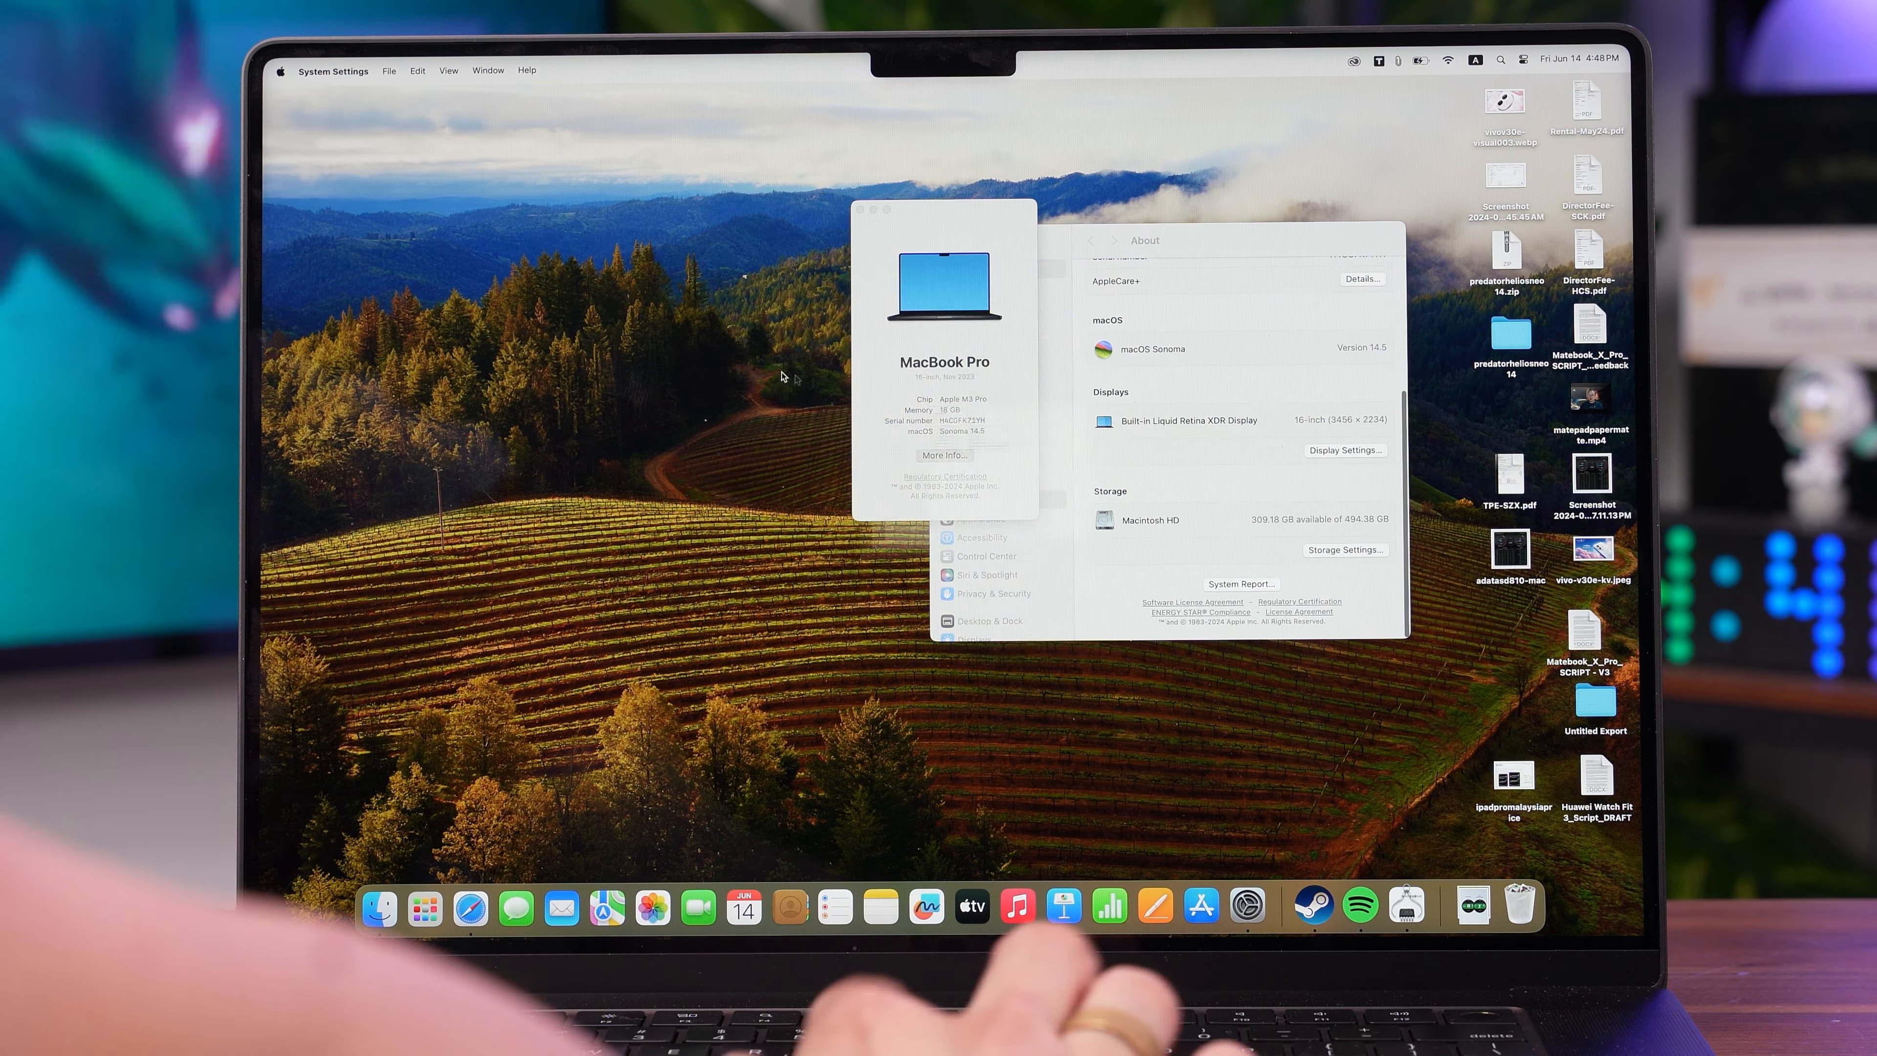
pyautogui.click(1242, 583)
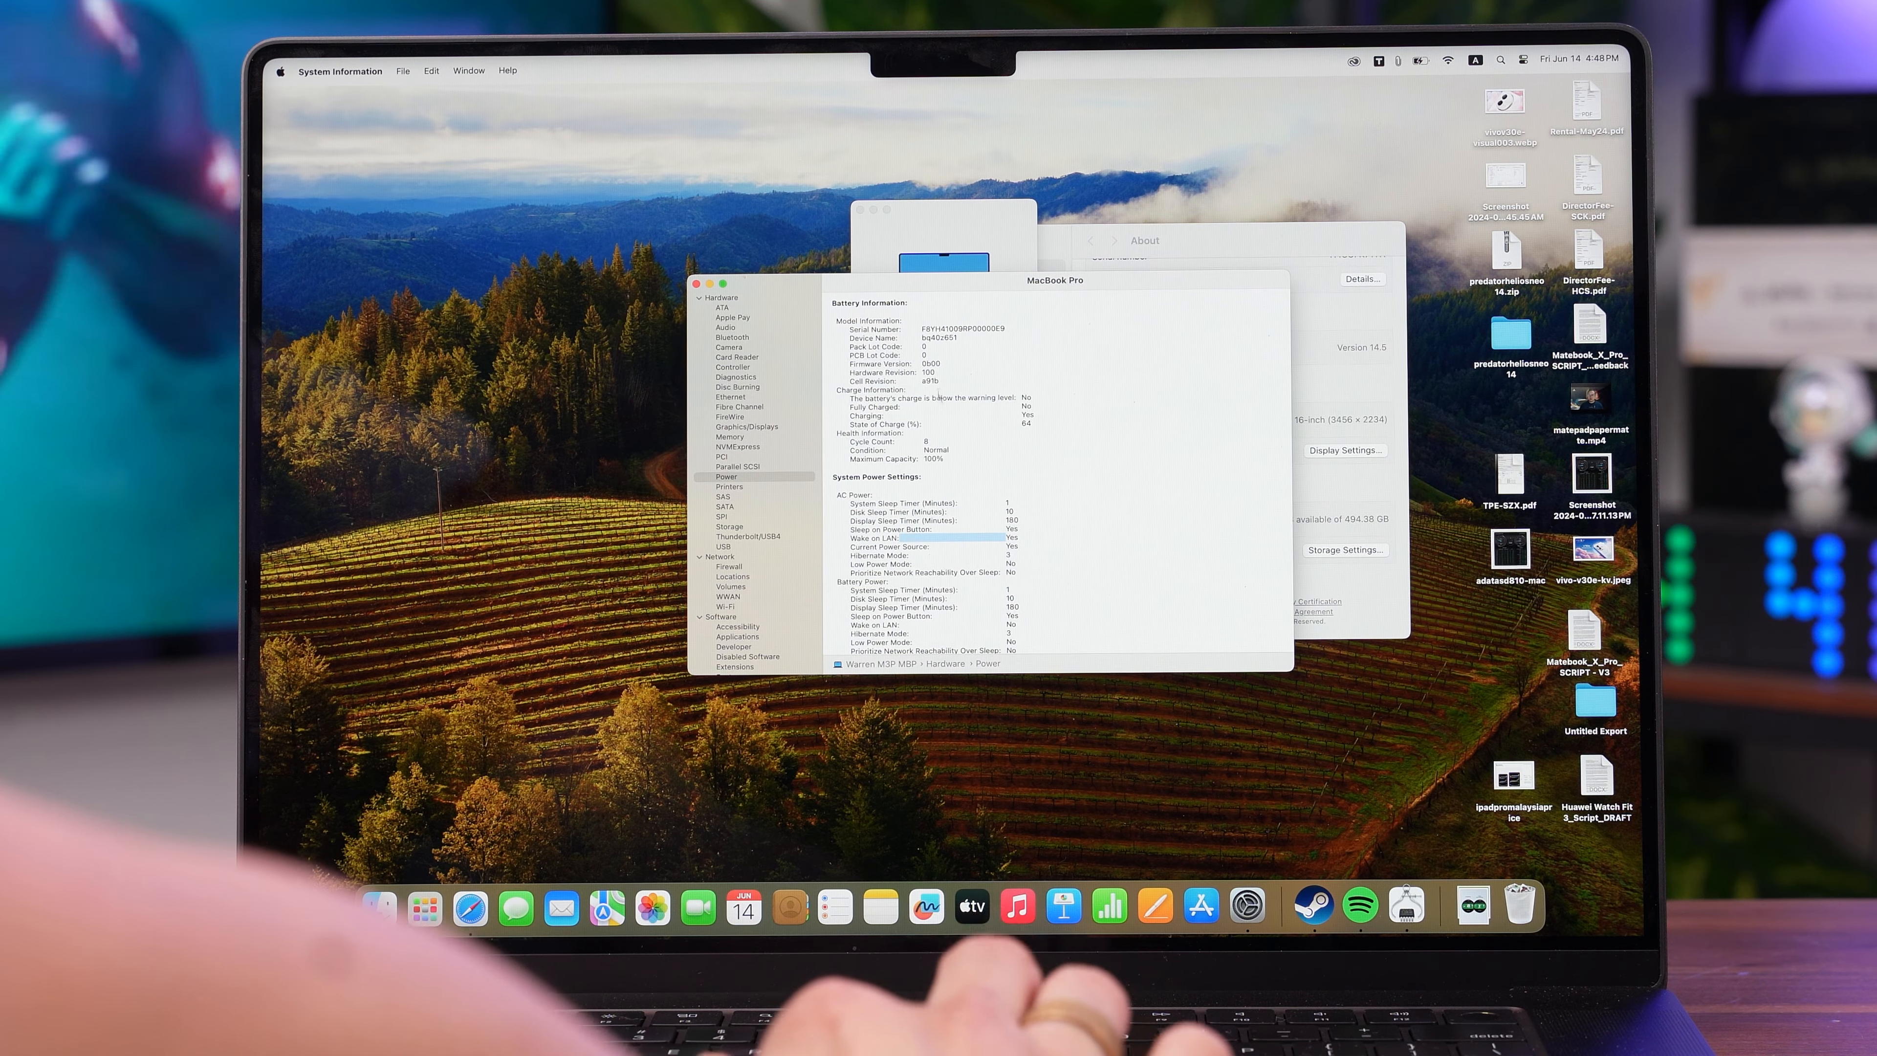
pyautogui.scroll(-3)
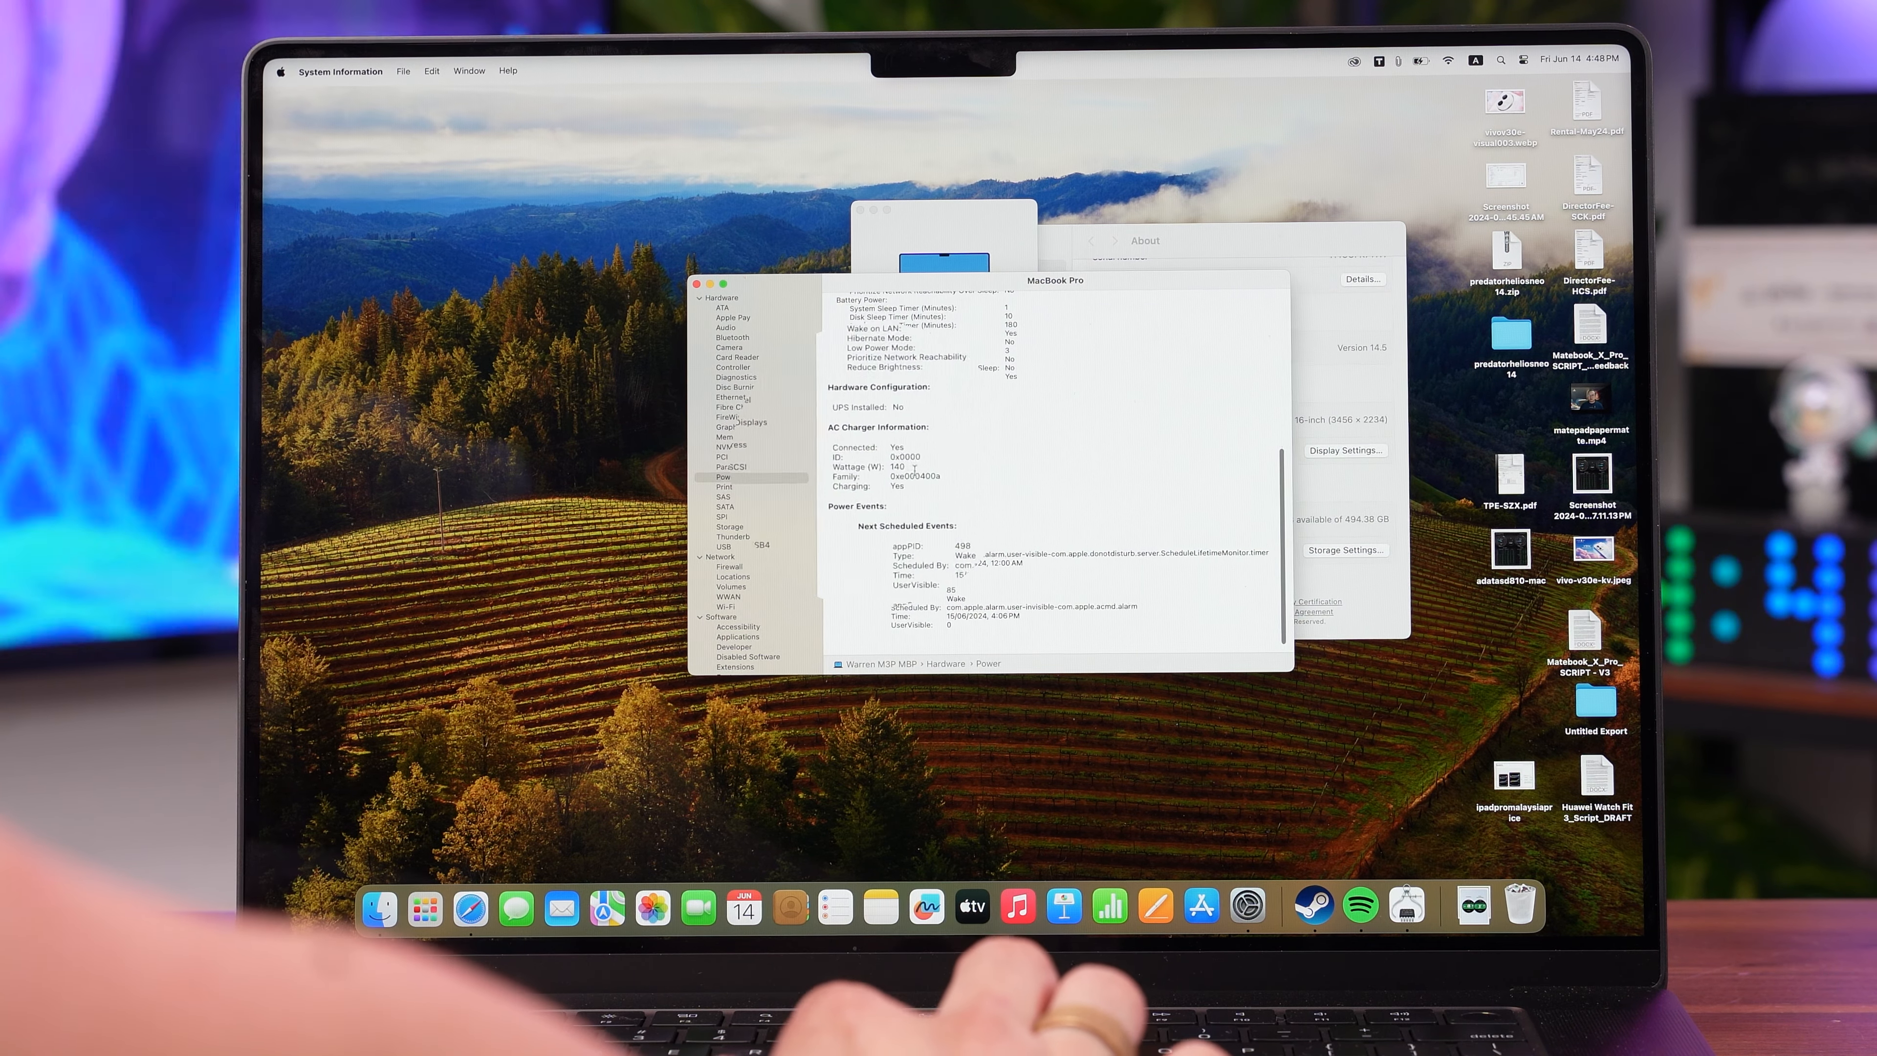